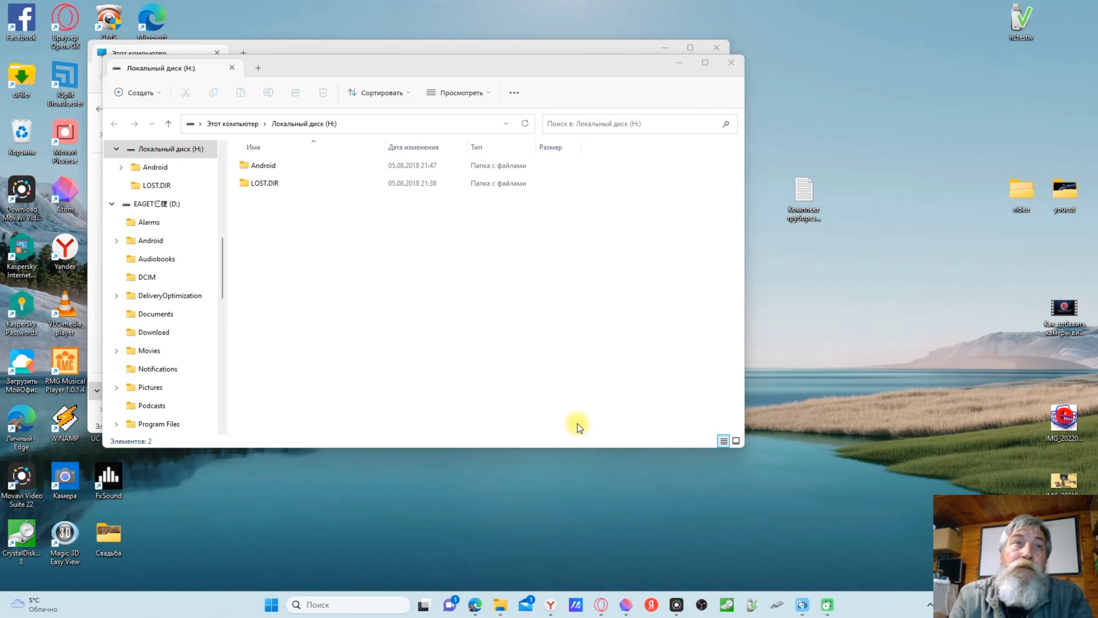
# - Browse into Android then Музыка для ютуба on drive H: and look through its audio tracks
pyautogui.doubleClick(263, 166)
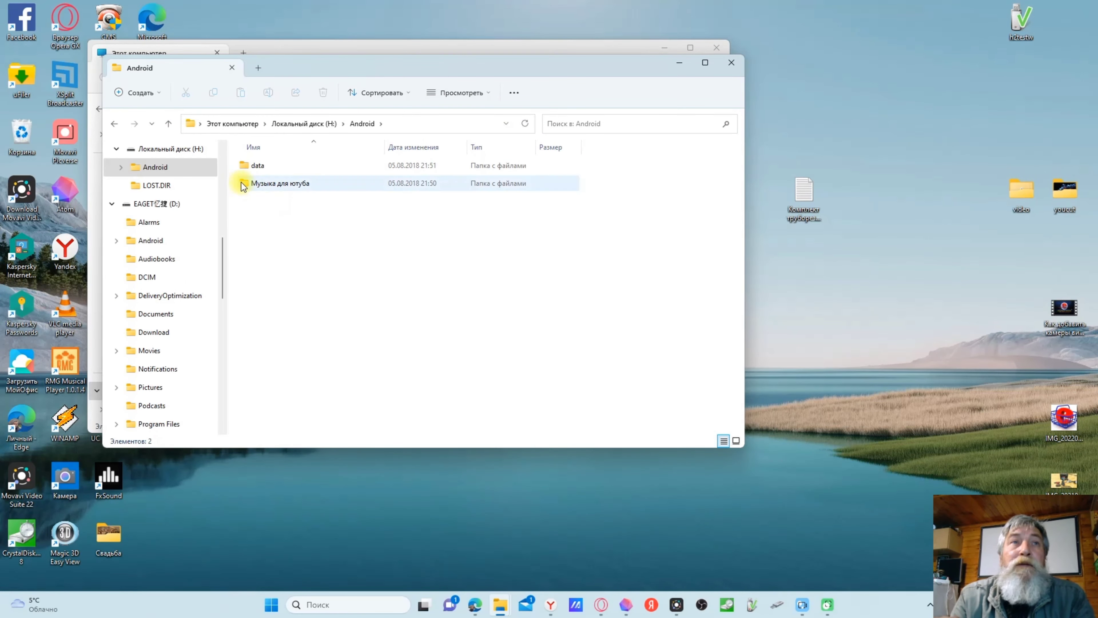
pyautogui.doubleClick(280, 183)
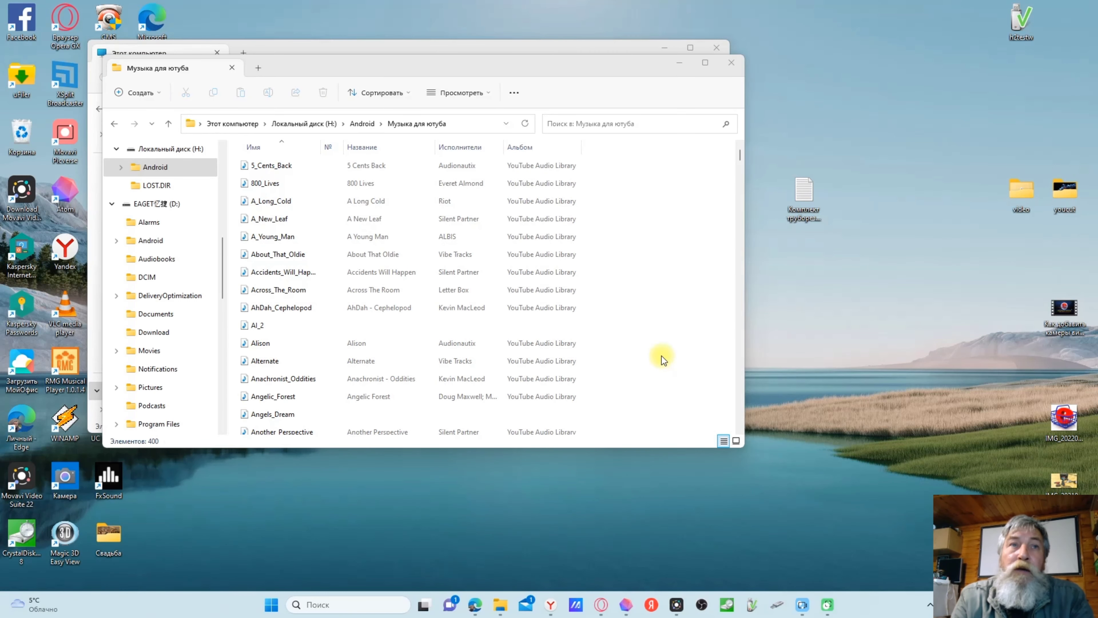
pyautogui.scroll(-3)
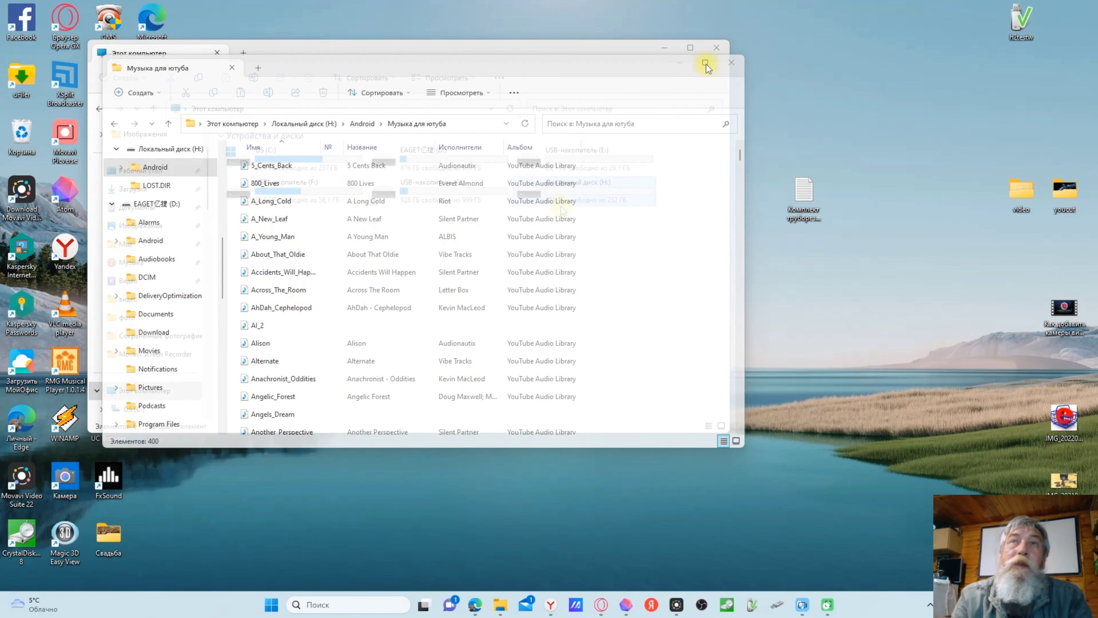
# - Close the drive H: window and select the 232 GB Локальный диск (H:) tile in This PC
pyautogui.click(733, 63)
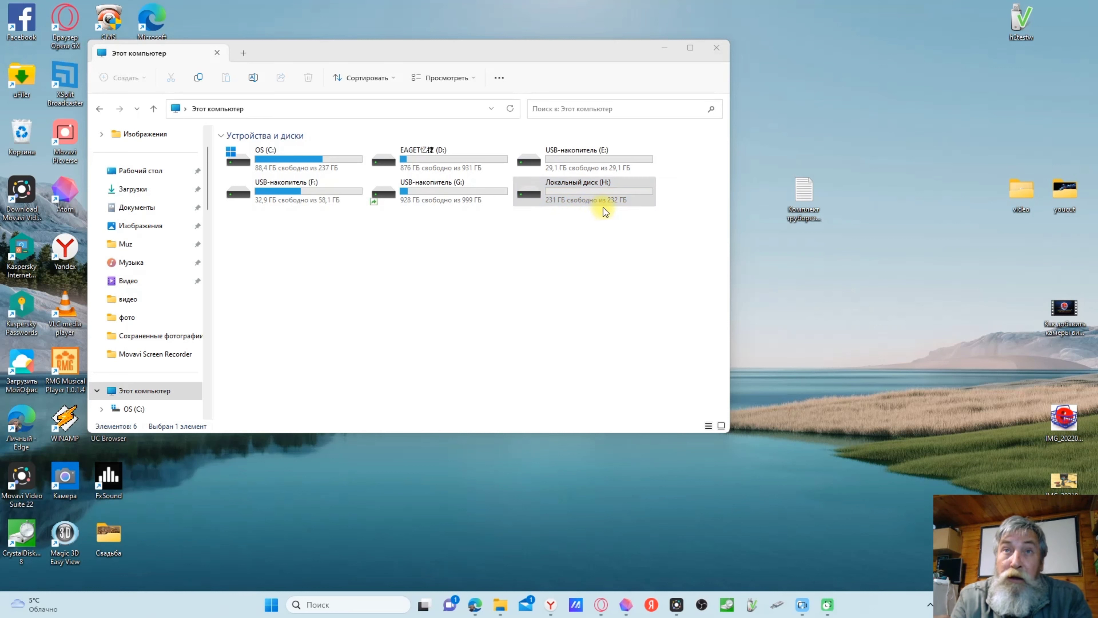
pyautogui.click(585, 191)
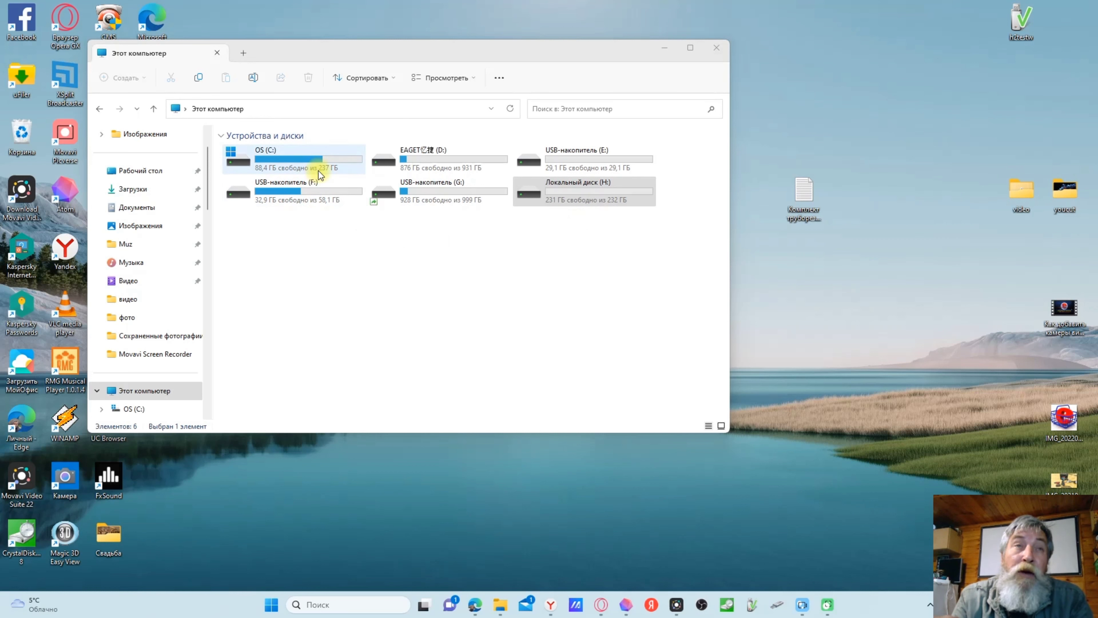
pyautogui.moveTo(286, 173)
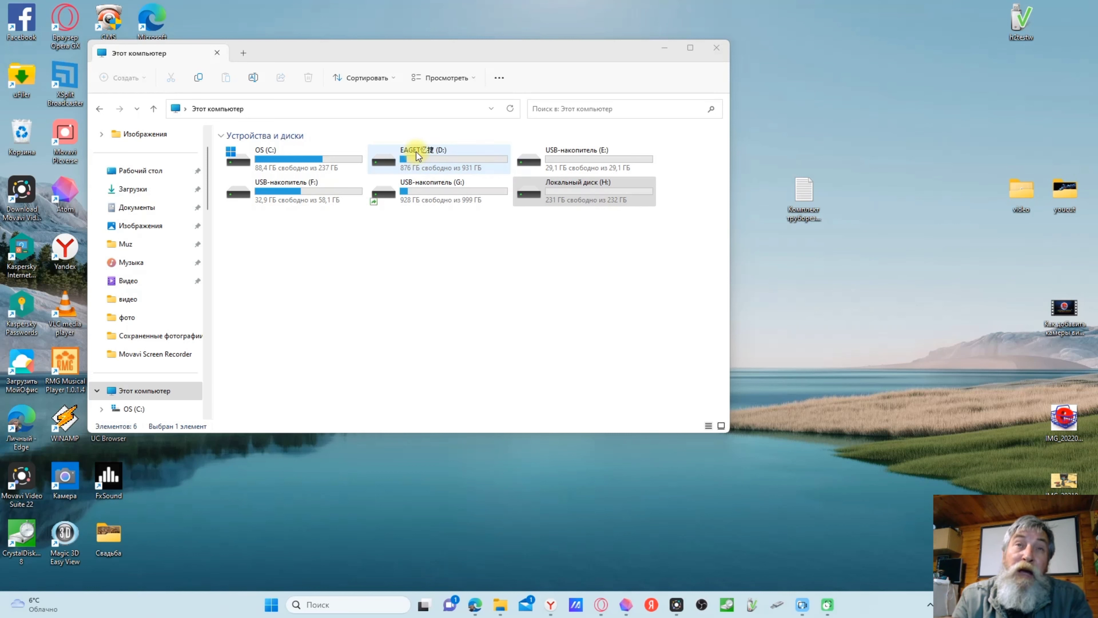
pyautogui.click(578, 190)
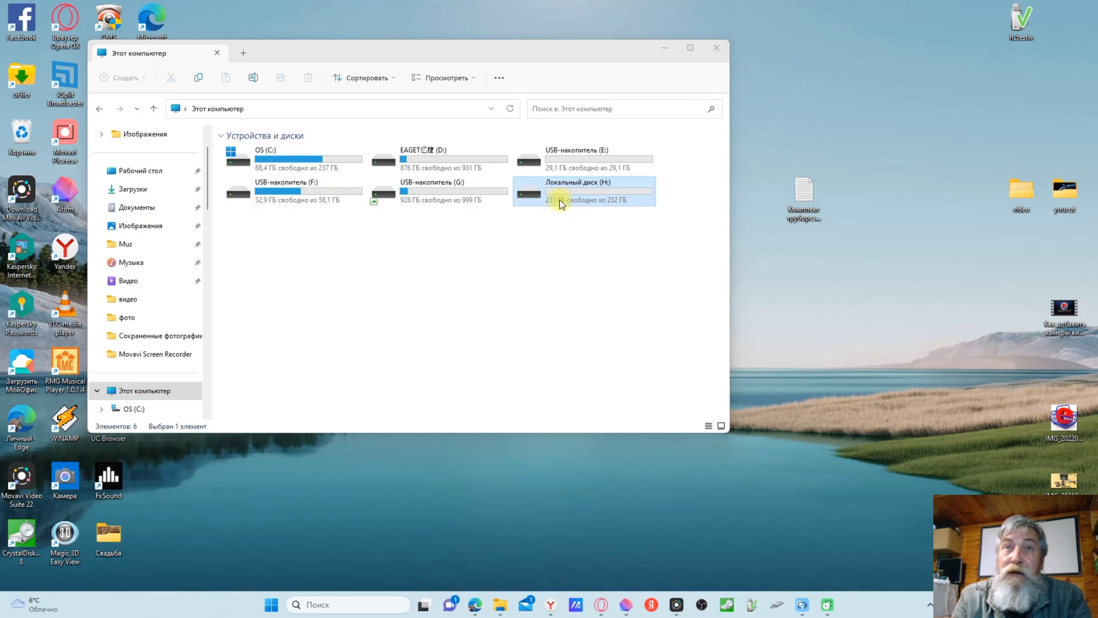
# - Show the properties of drive H: (FAT32, 1.04 GB used, 231 GB free) via Свойства
pyautogui.rightClick(560, 203)
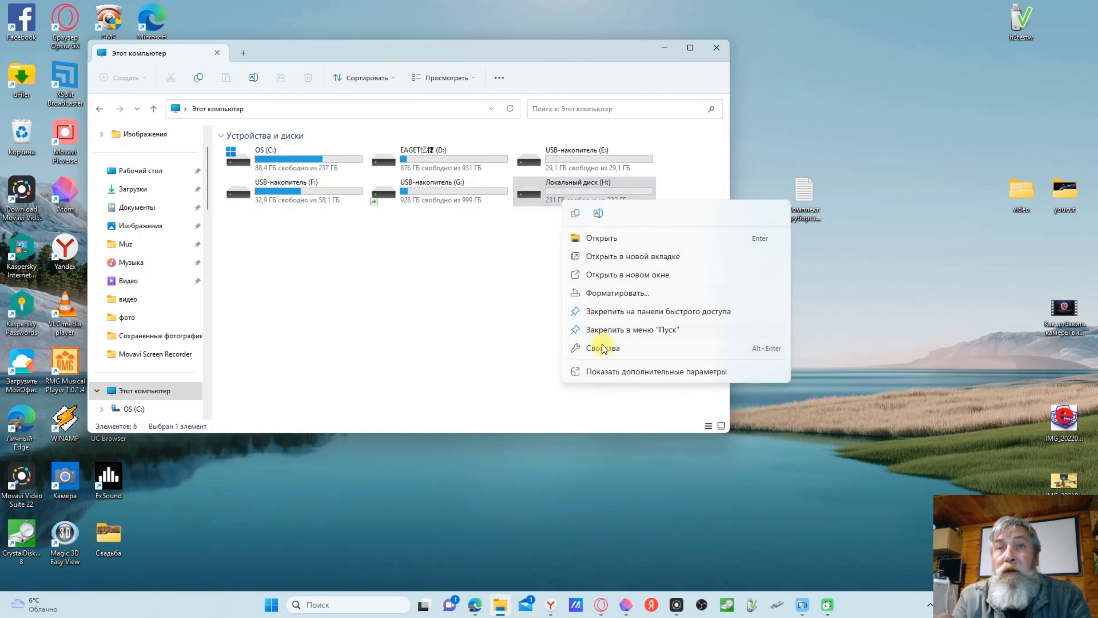
pyautogui.click(605, 348)
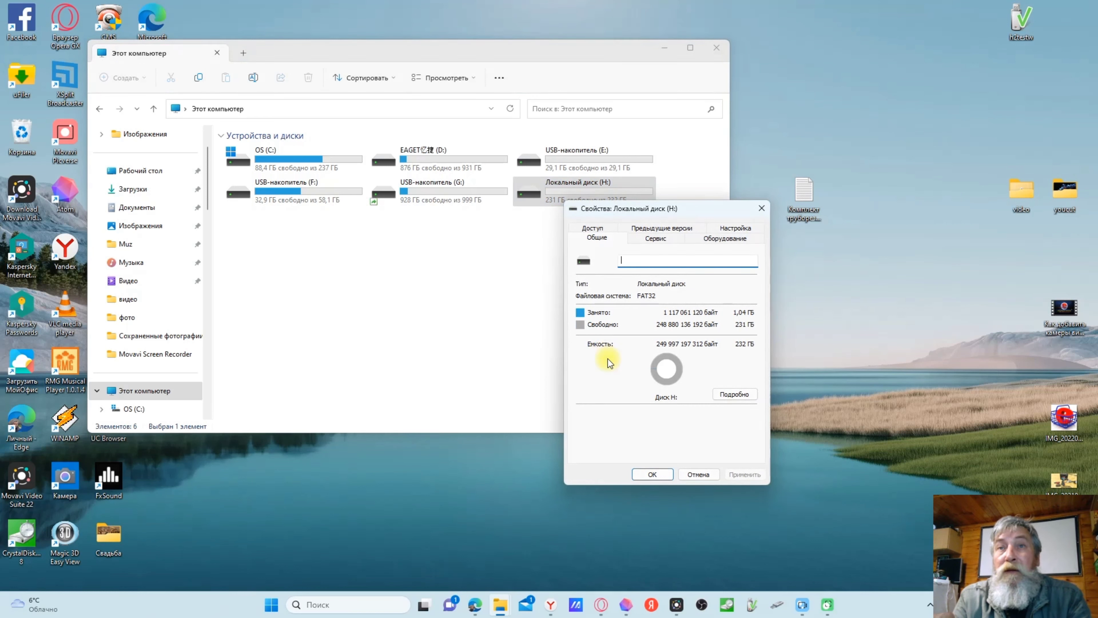
pyautogui.moveTo(617, 343)
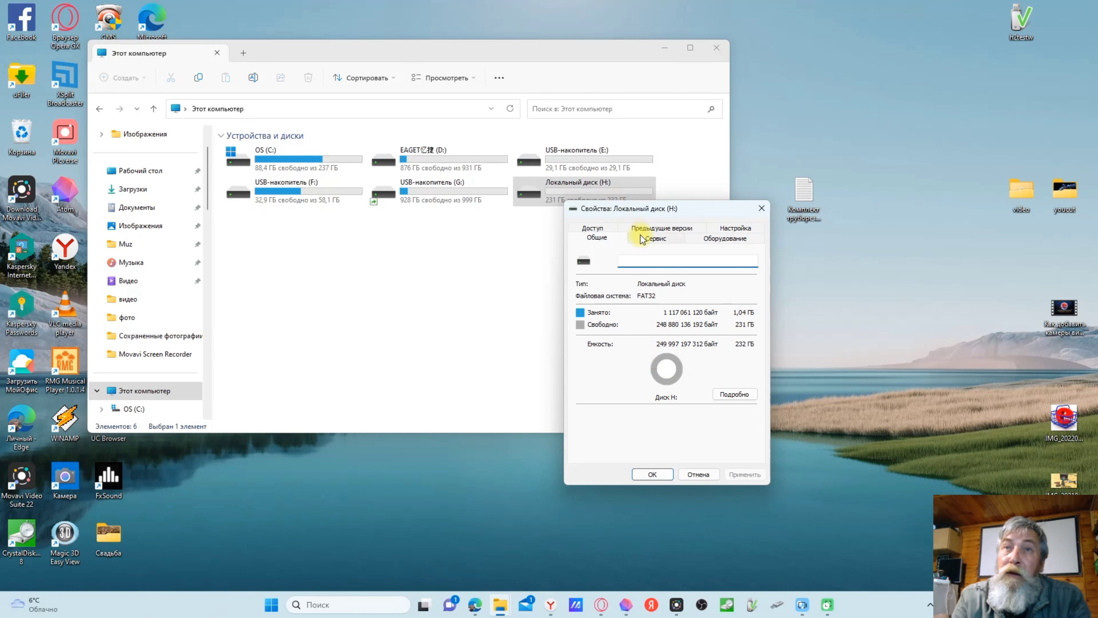
# - Run the Сервис error check with Восстановить диск on H: and dismiss the no-errors result
pyautogui.click(655, 237)
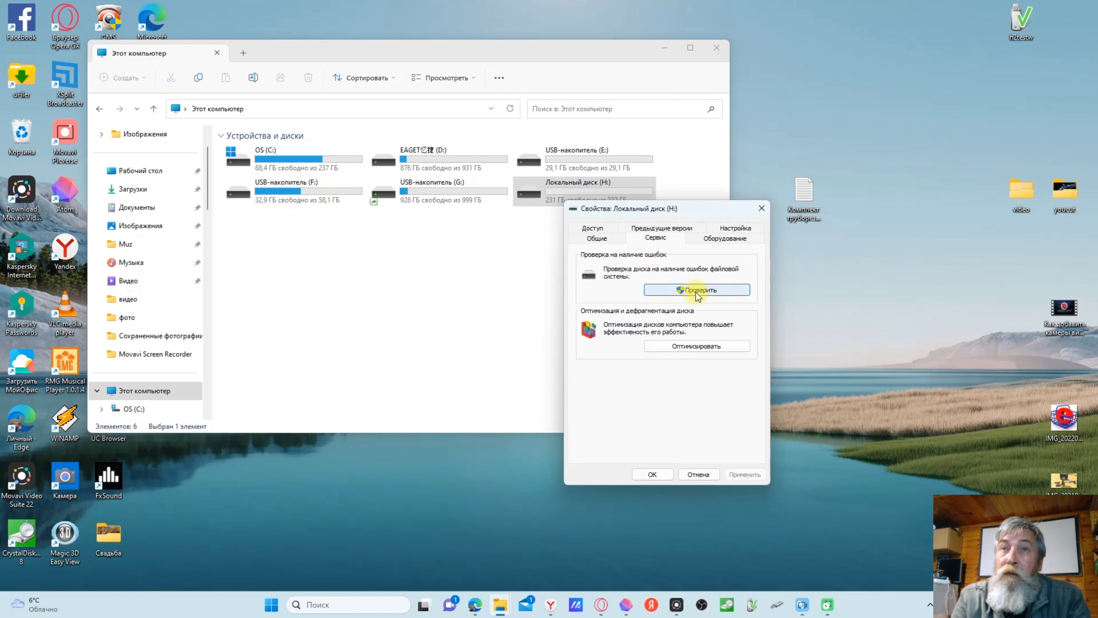
pyautogui.click(697, 289)
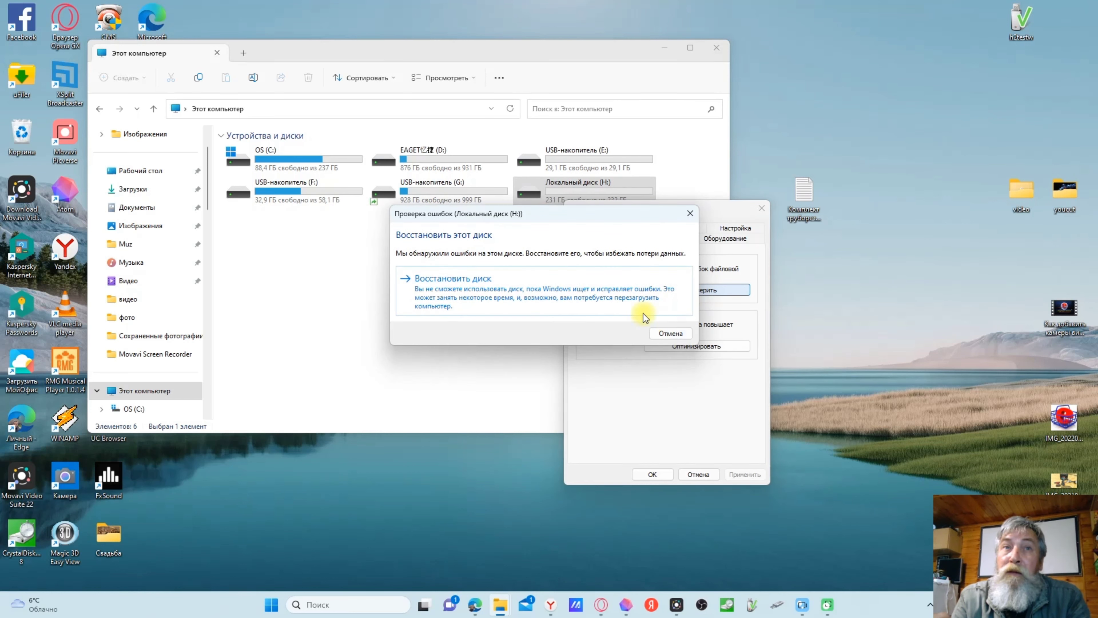
pyautogui.click(453, 278)
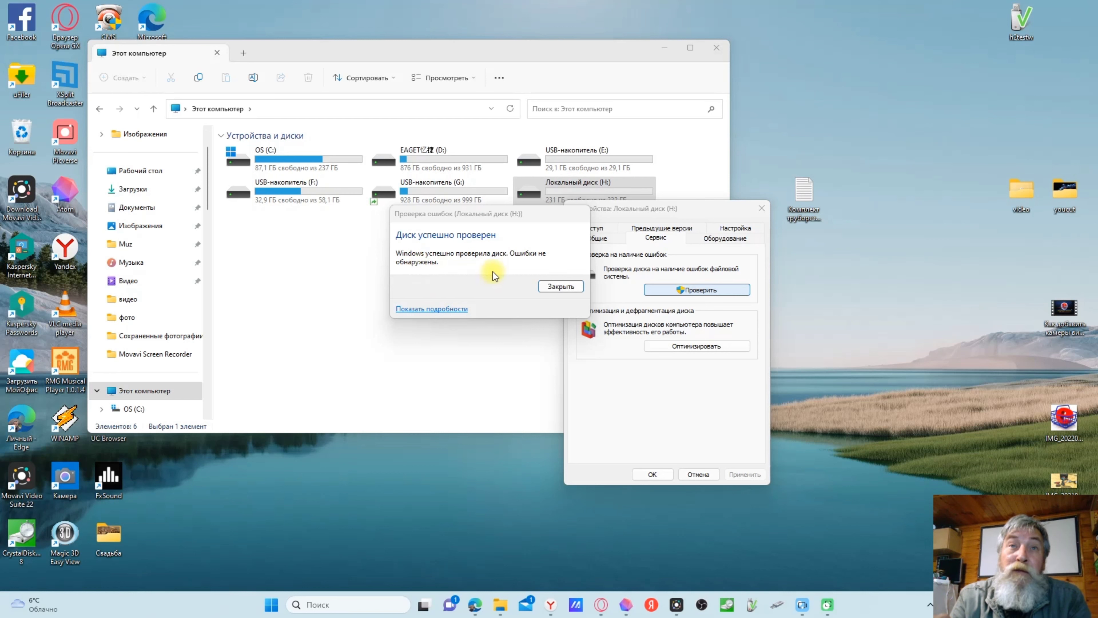
pyautogui.moveTo(479, 296)
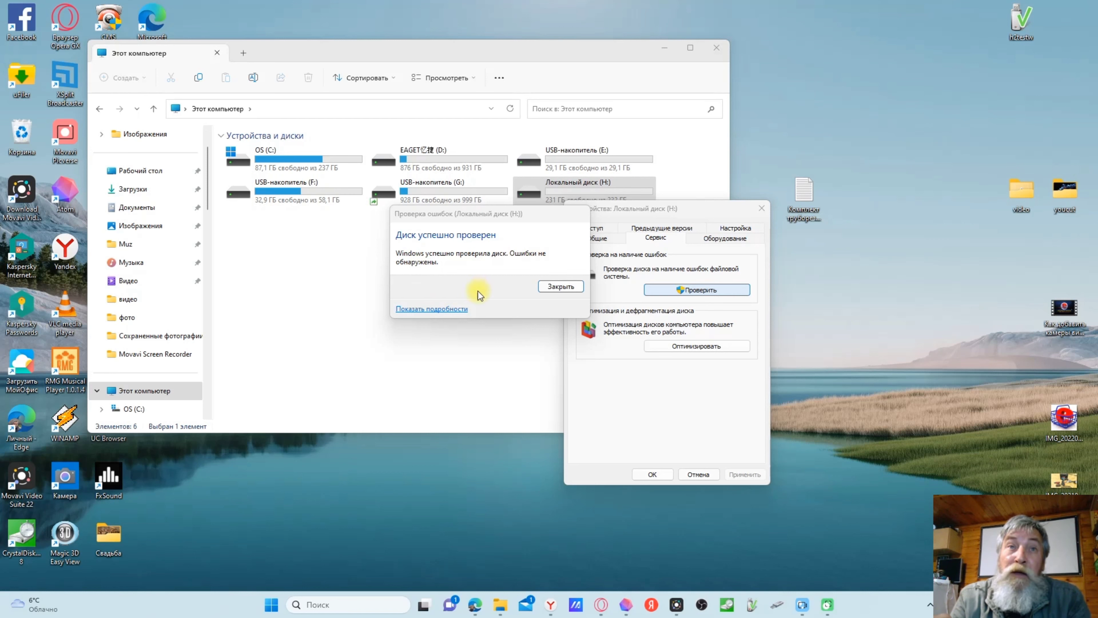
pyautogui.click(560, 286)
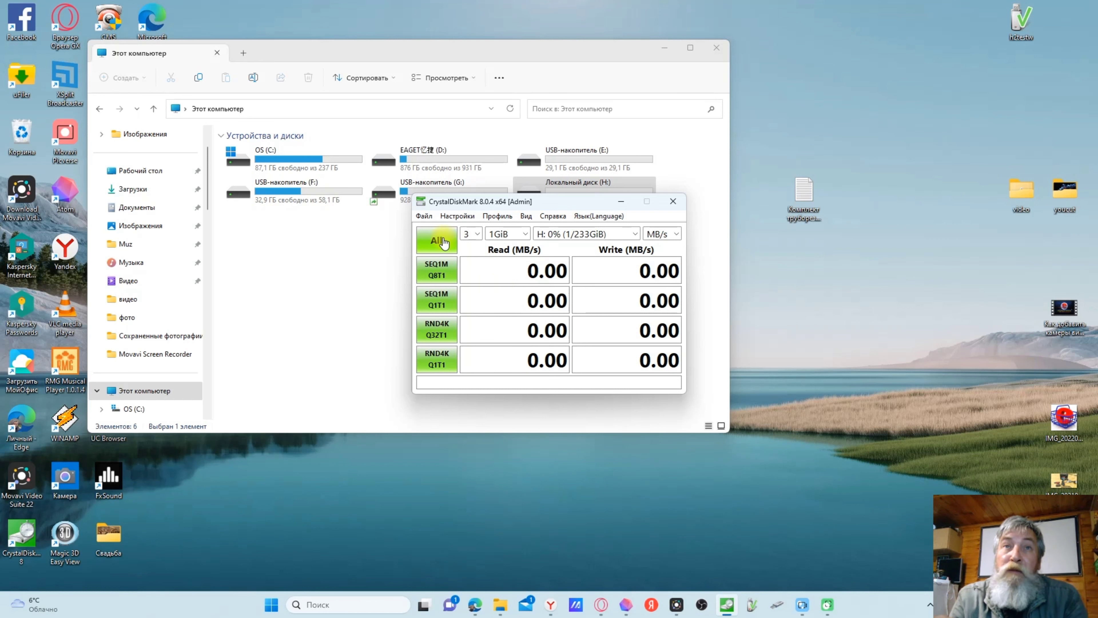
pyautogui.moveTo(639, 234)
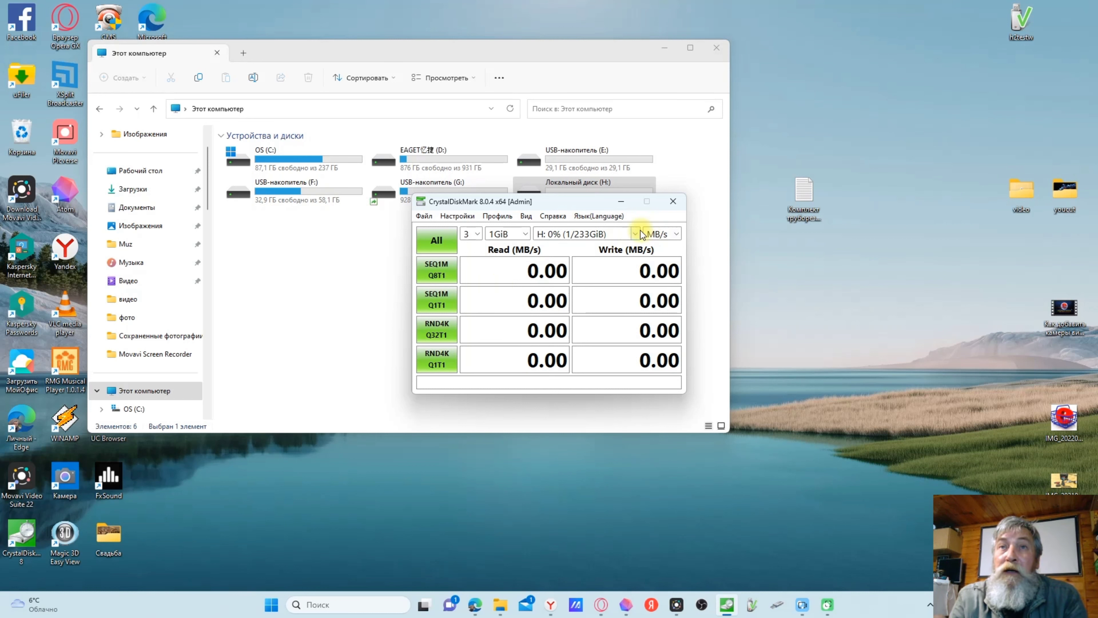
# - Choose H: 0% (1/233GiB) as the CrystalDiskMark benchmark target
pyautogui.click(634, 233)
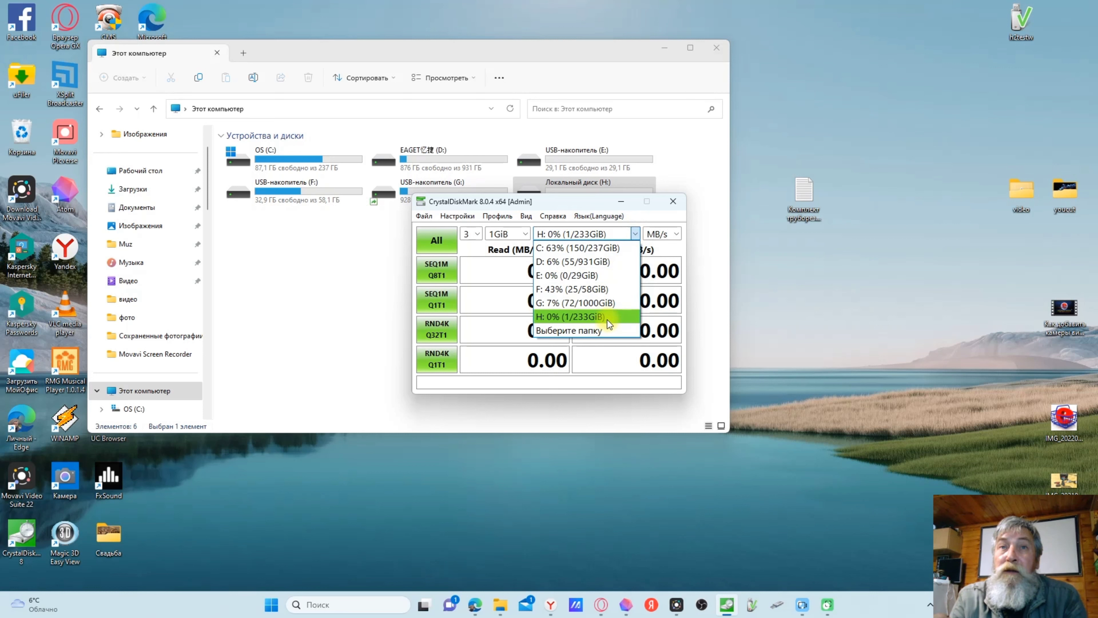
pyautogui.click(572, 316)
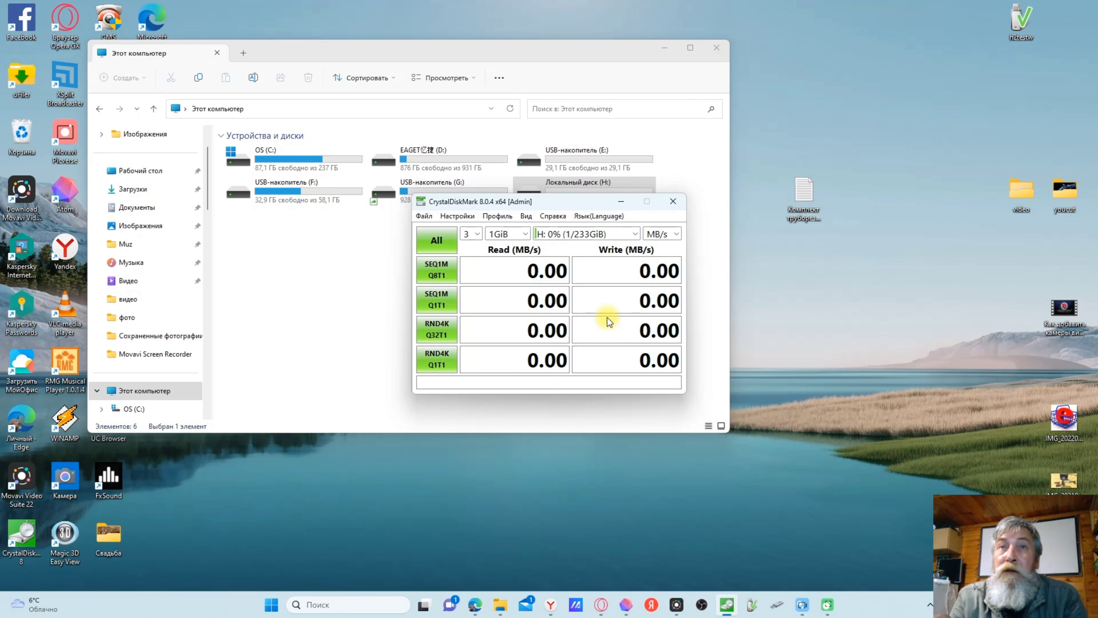
pyautogui.moveTo(595, 251)
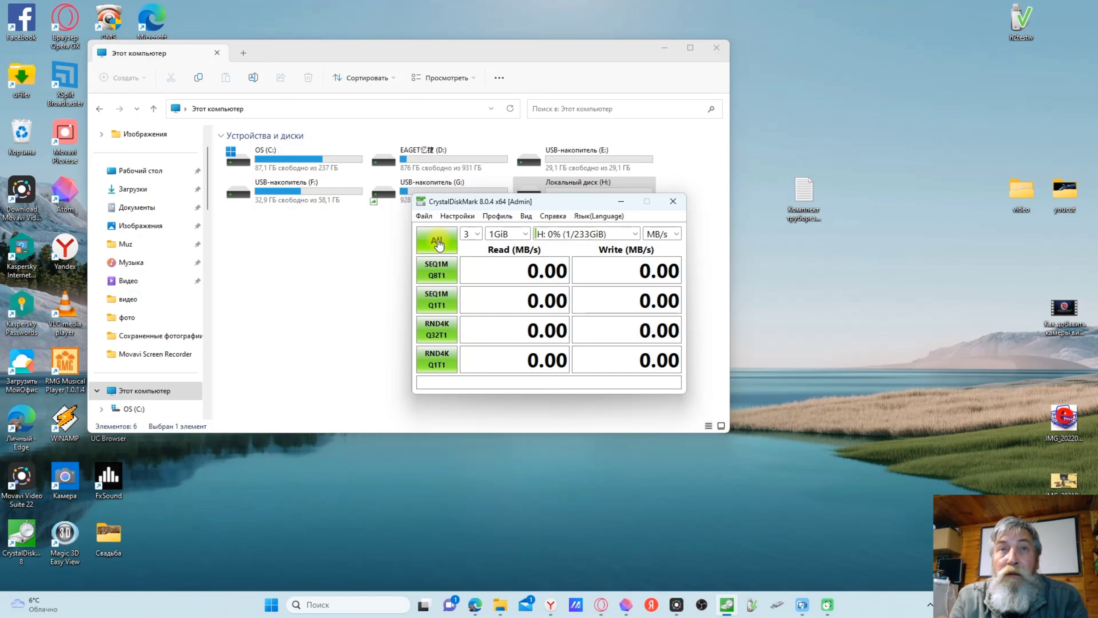
# - Run All benchmark tests on H:, yielding 34.54 read and 33.06 MB/s write sequential
pyautogui.click(437, 241)
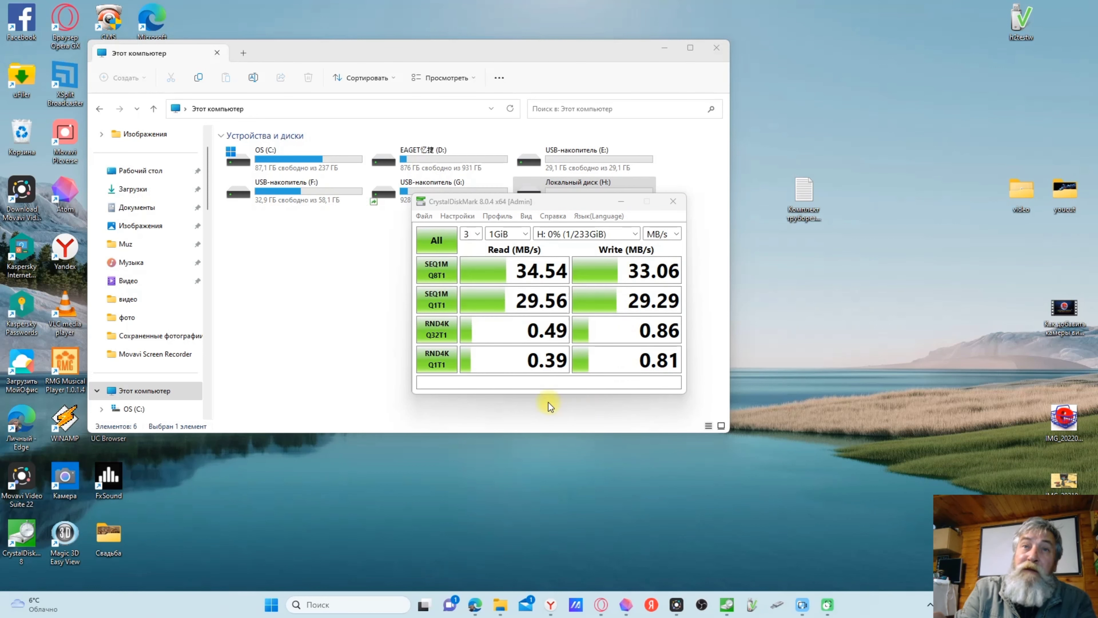
pyautogui.moveTo(516, 270)
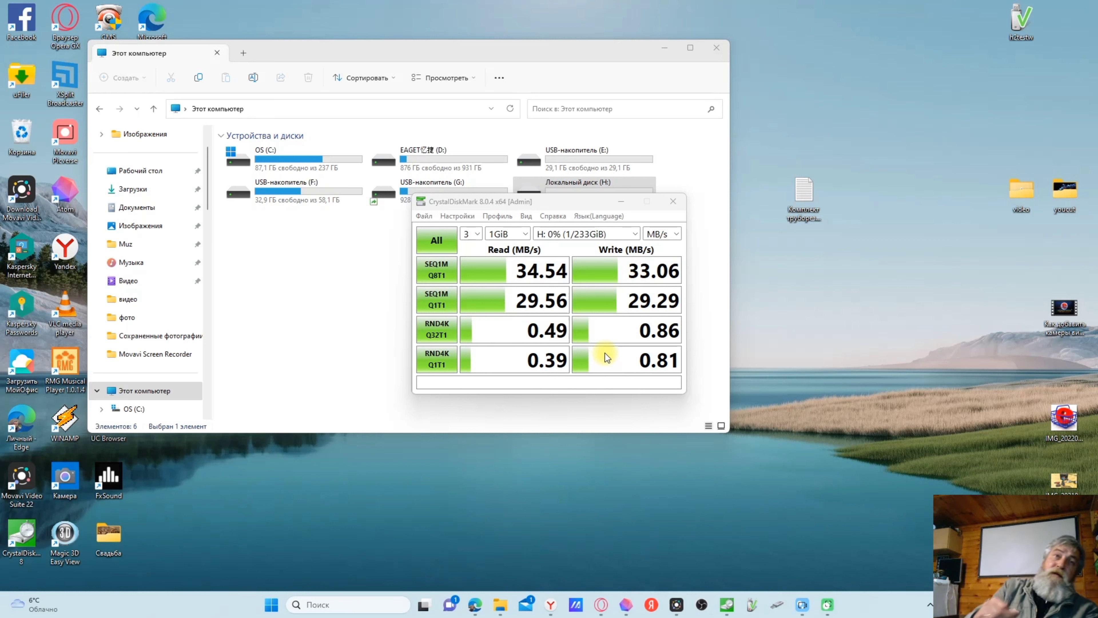
pyautogui.moveTo(708, 402)
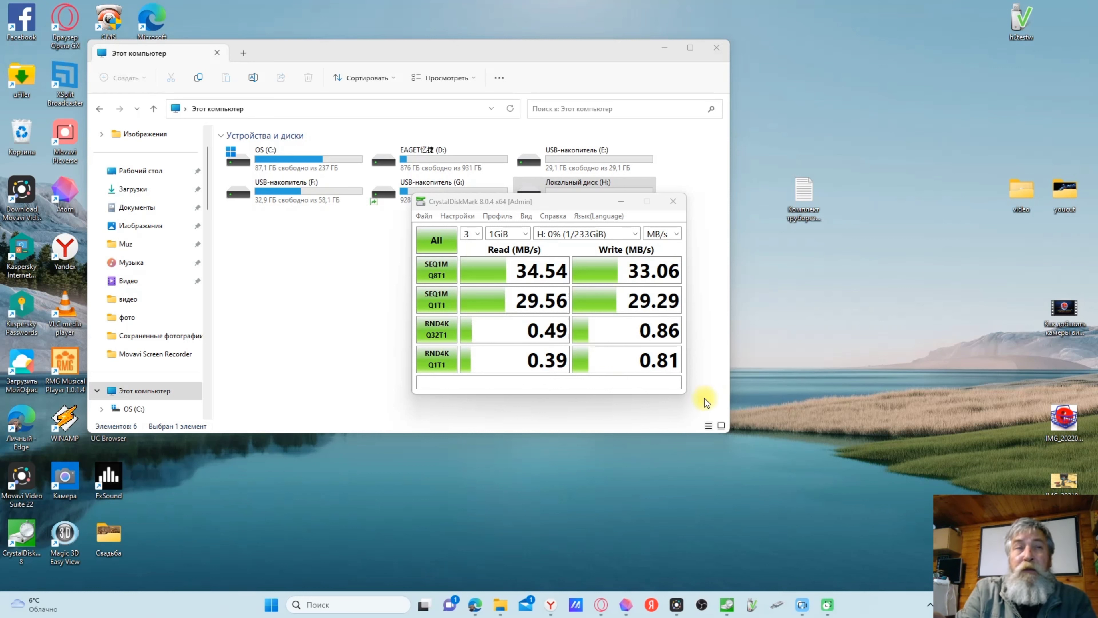
pyautogui.moveTo(318, 253)
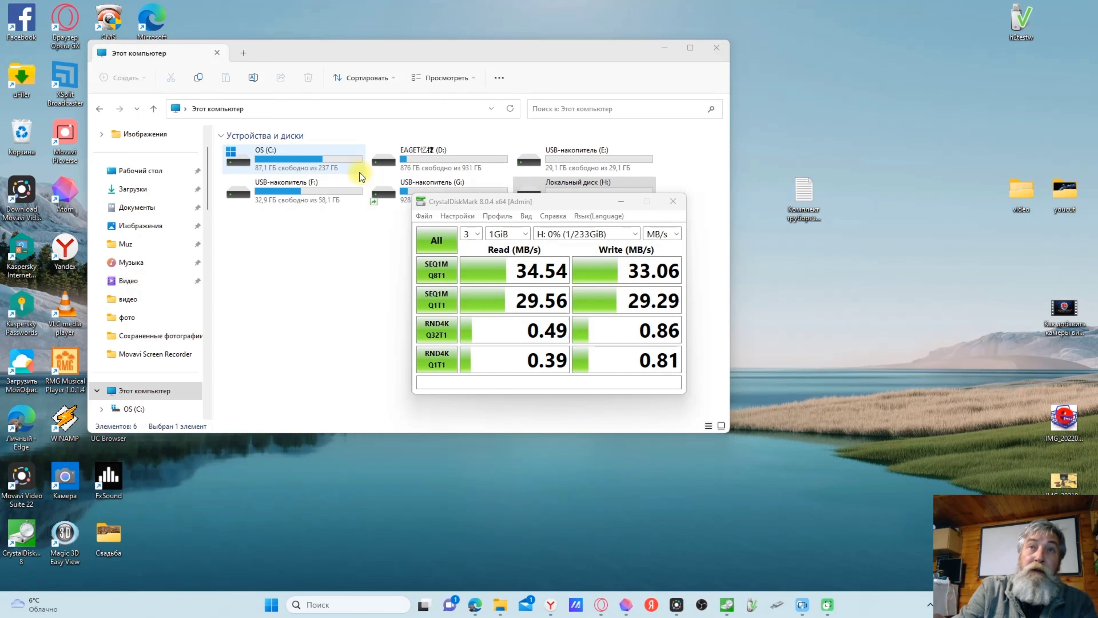
pyautogui.moveTo(345, 178)
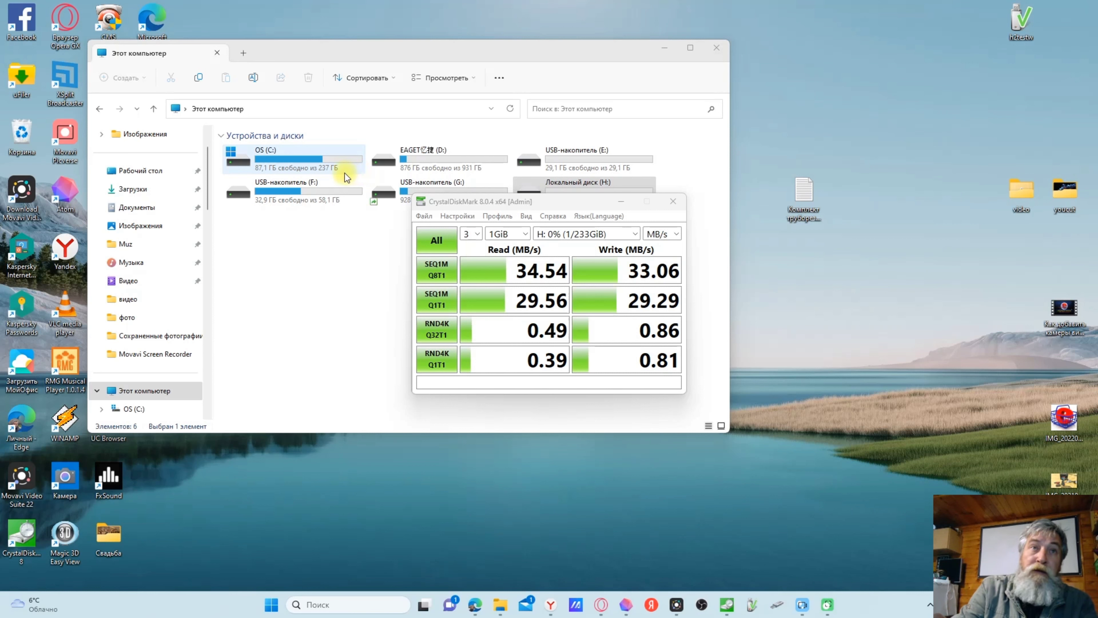
pyautogui.moveTo(305, 166)
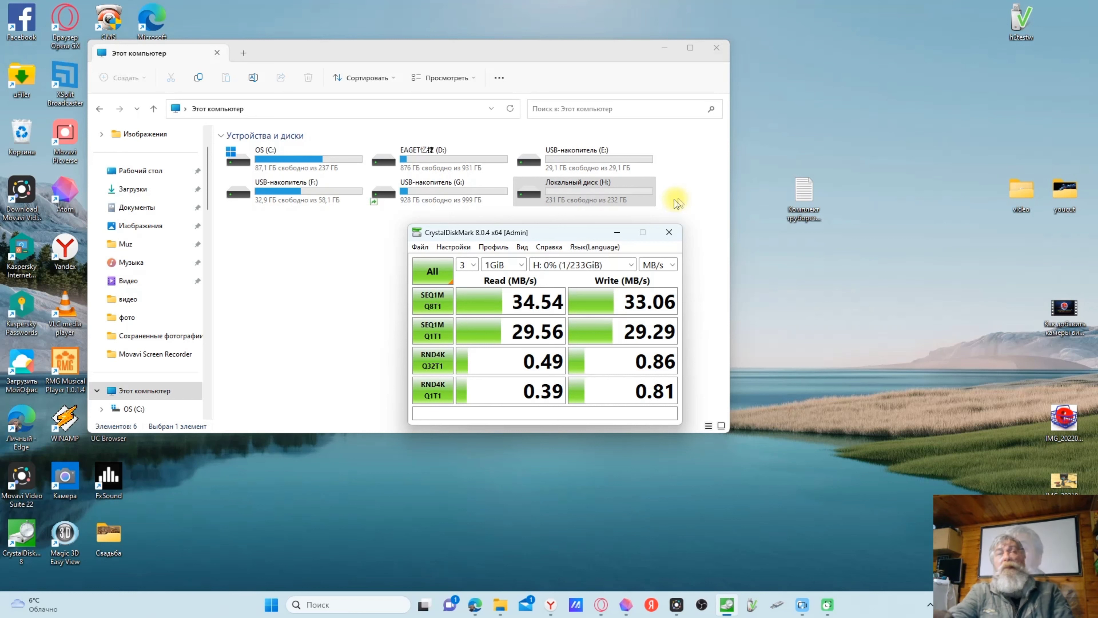
pyautogui.moveTo(697, 203)
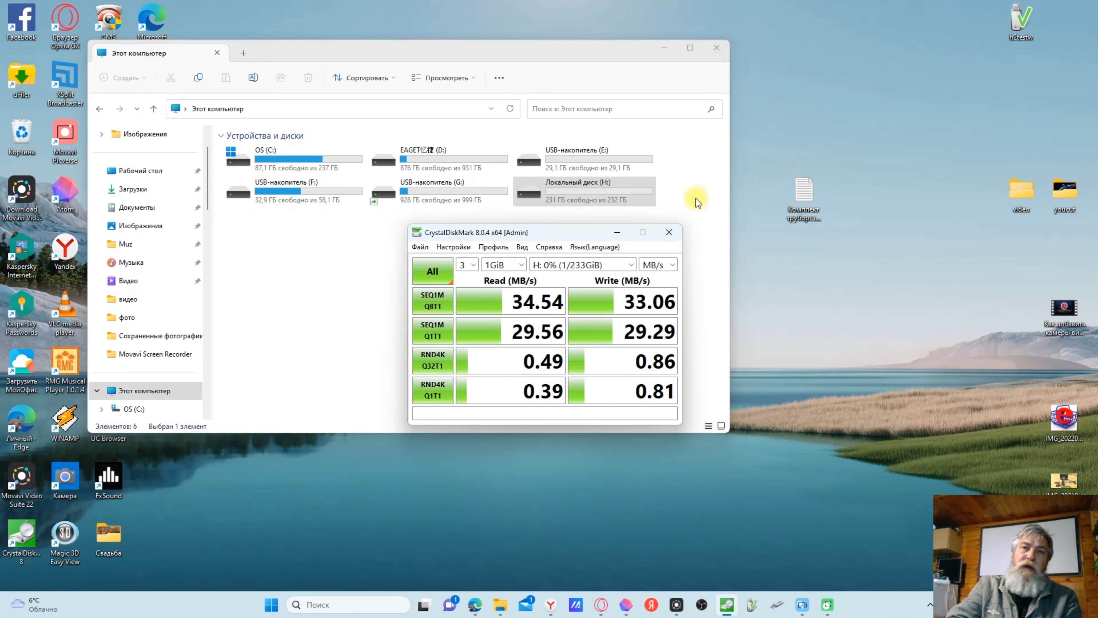
pyautogui.moveTo(681, 194)
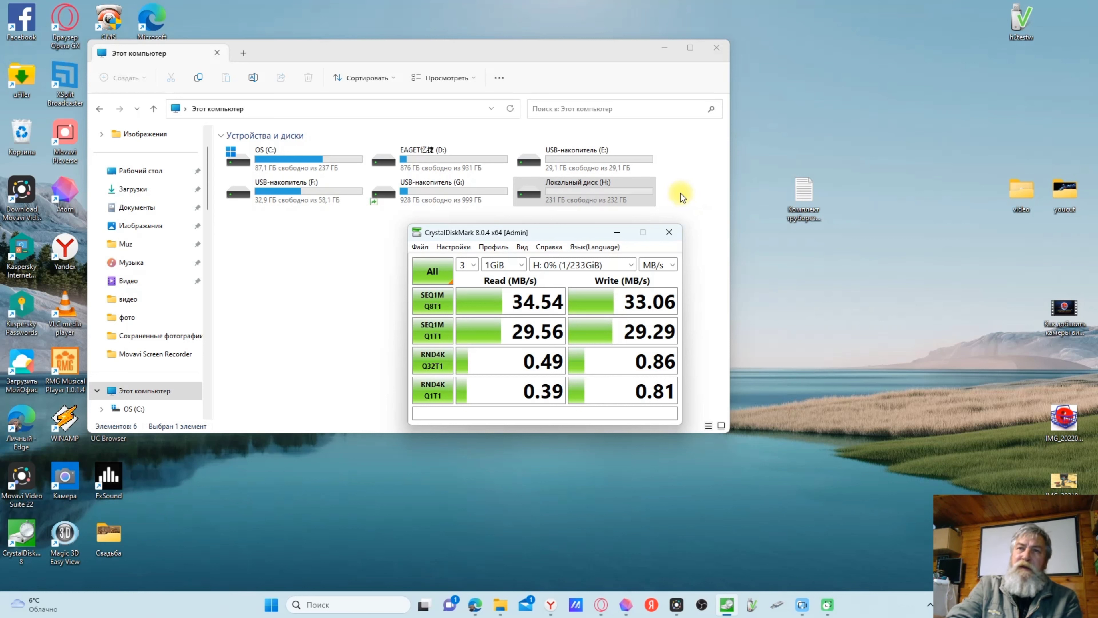